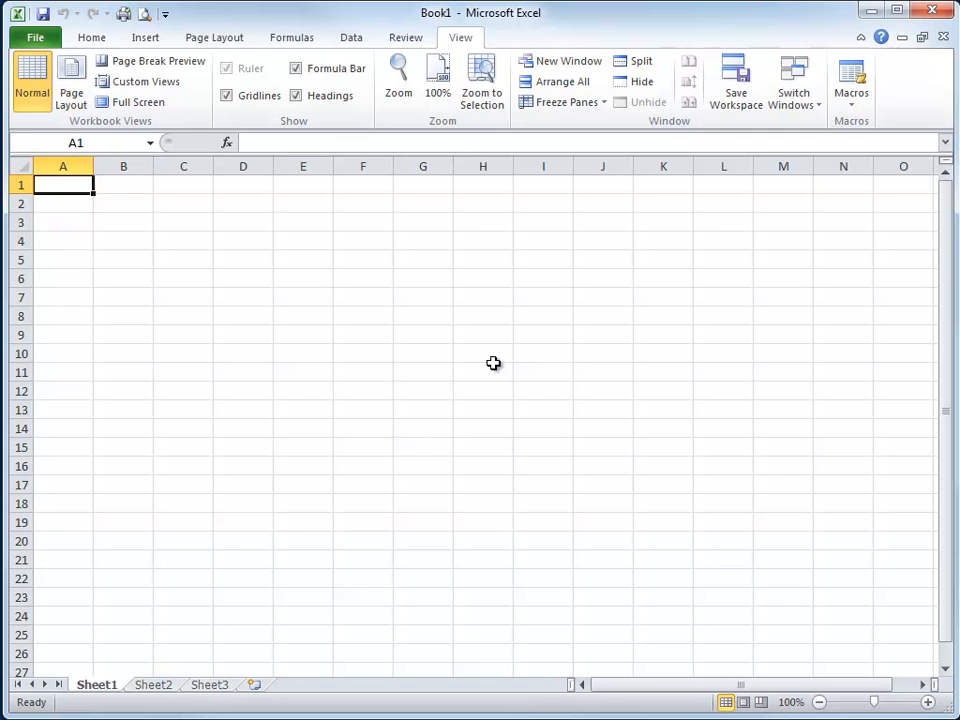
Step: Enter the name Bob in cell A1 of Book1
type("Bob")
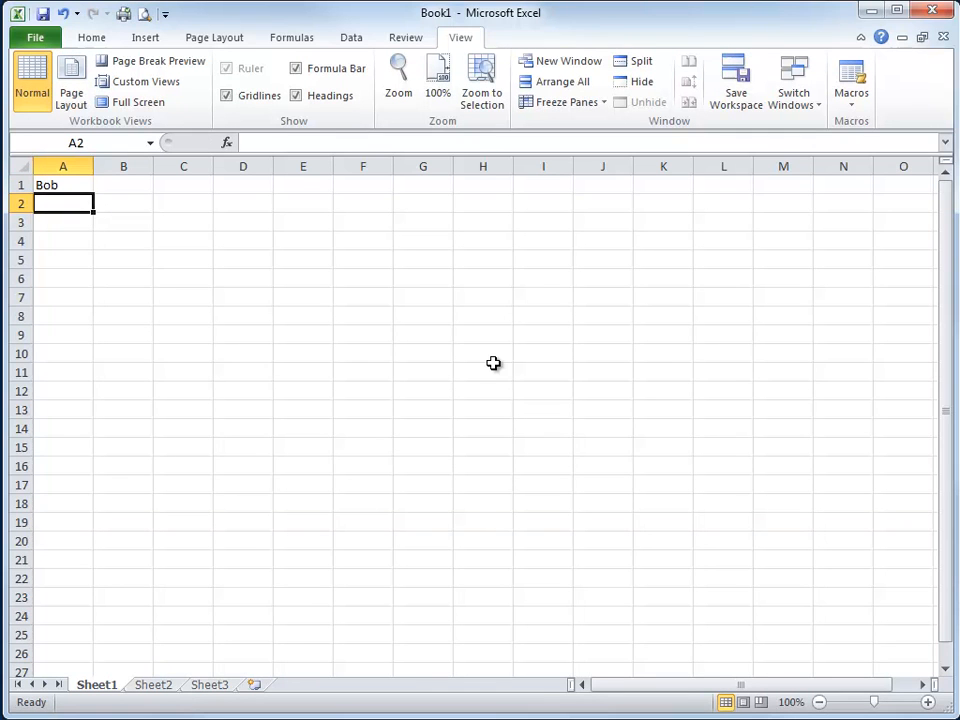
mouse_move(416, 316)
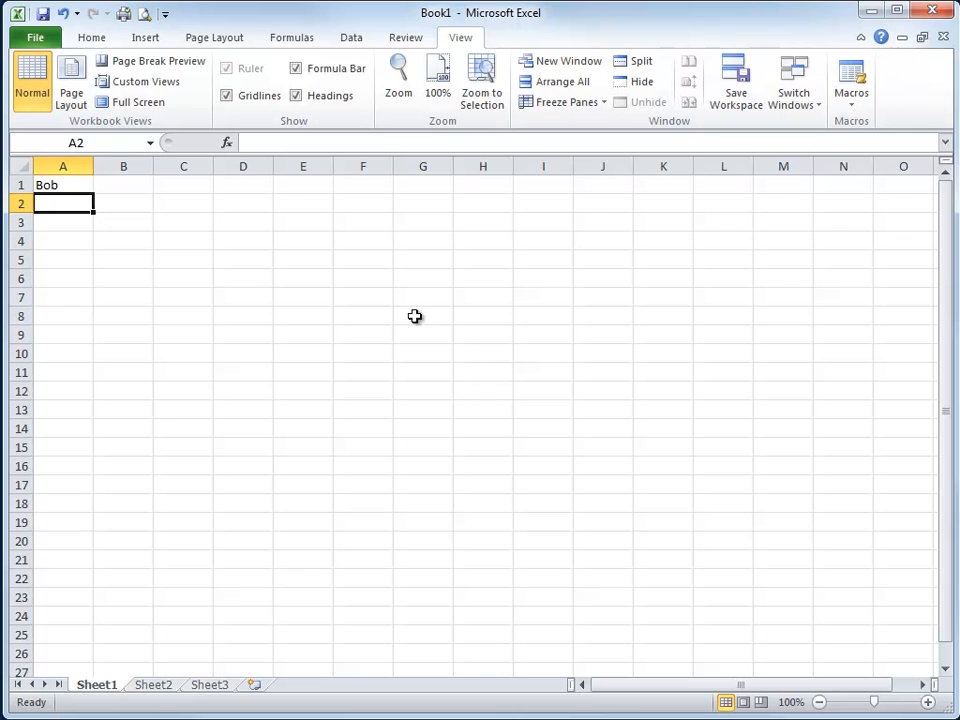
Step: Create a new blank workbook Book2 and enter Jim in its cell A1
left_click(36, 36)
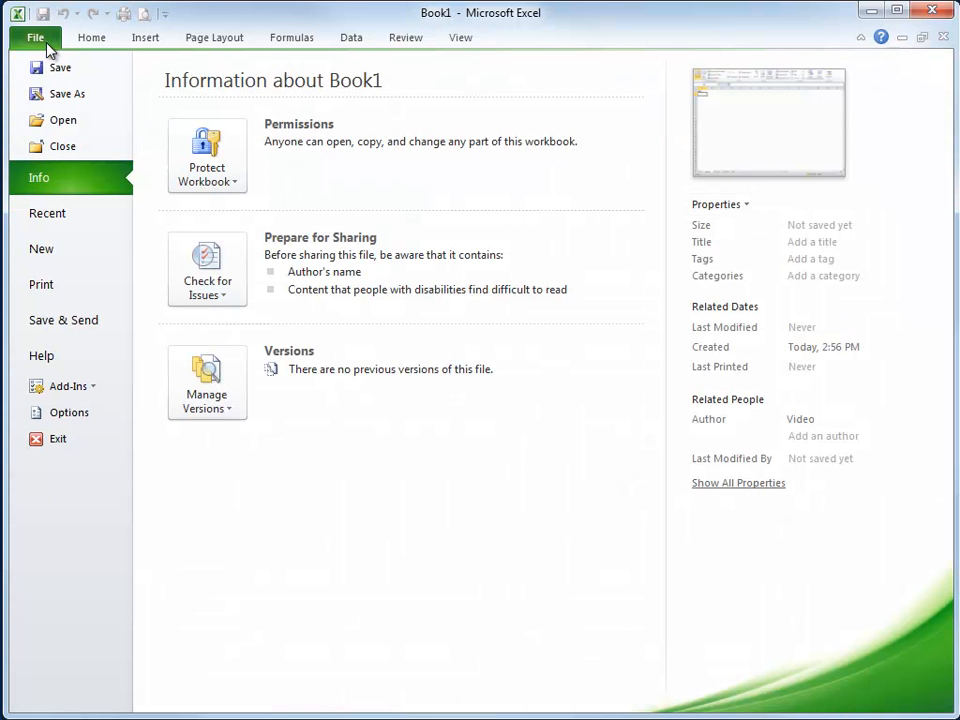
left_click(40, 248)
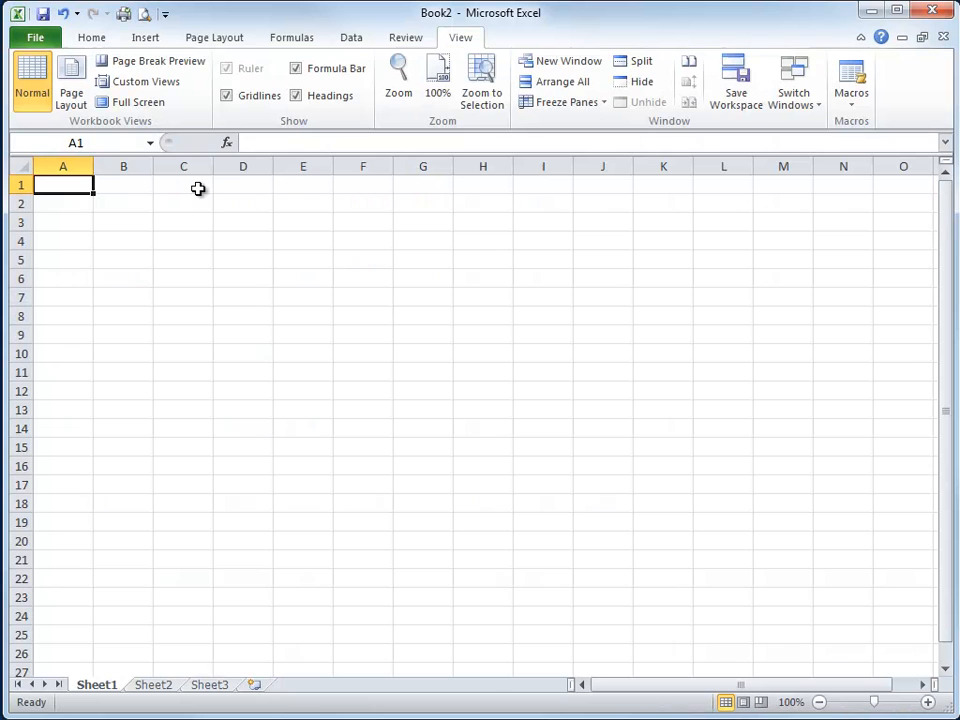
mouse_move(232, 238)
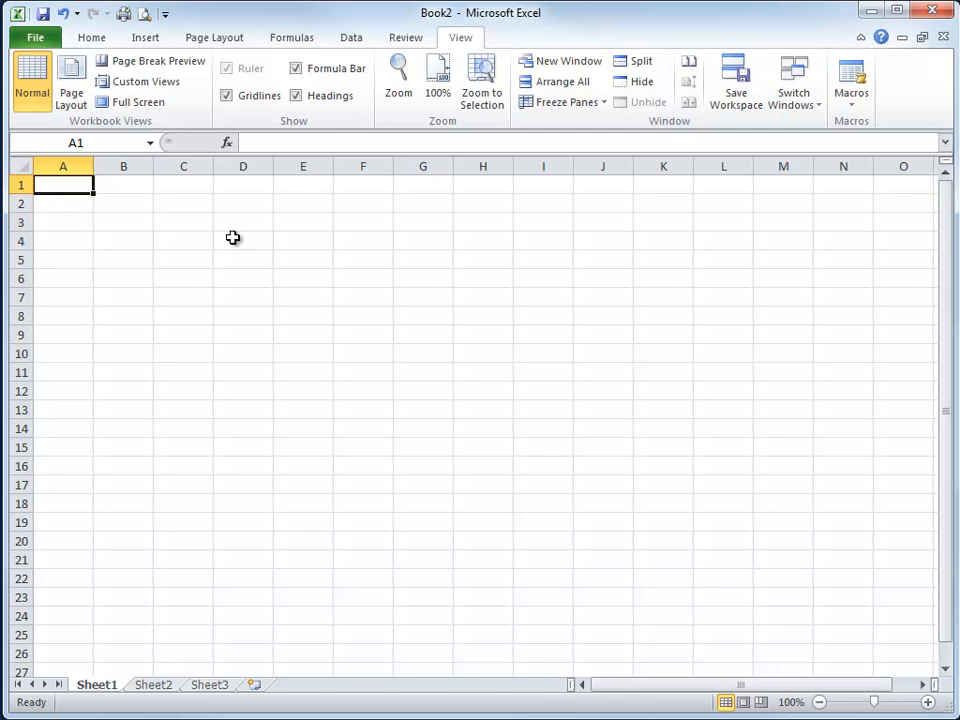
type("Jim")
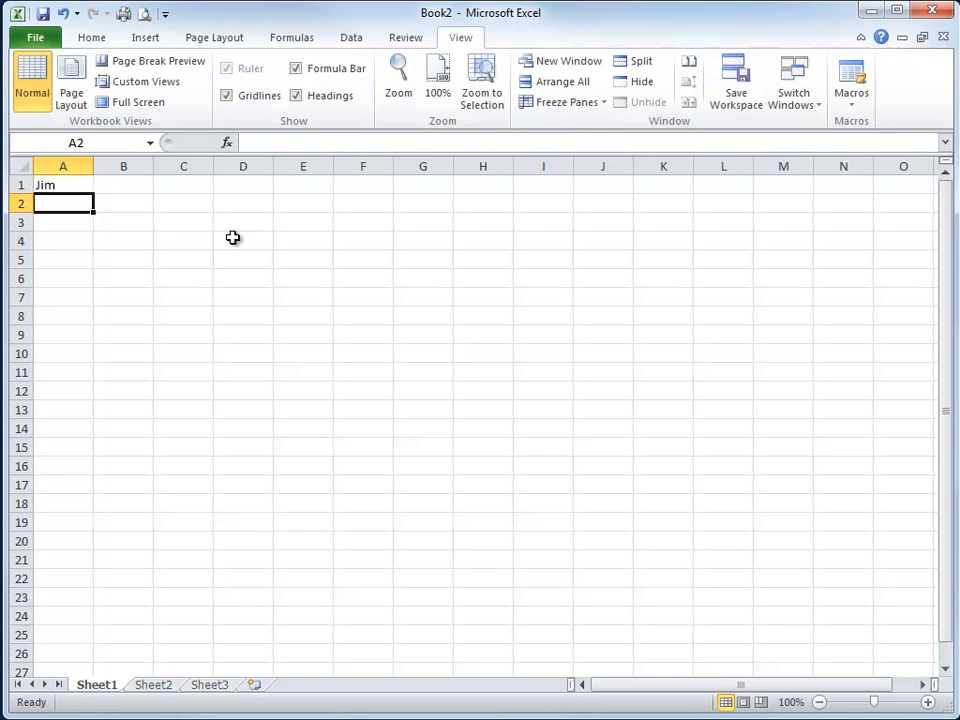
mouse_move(844, 60)
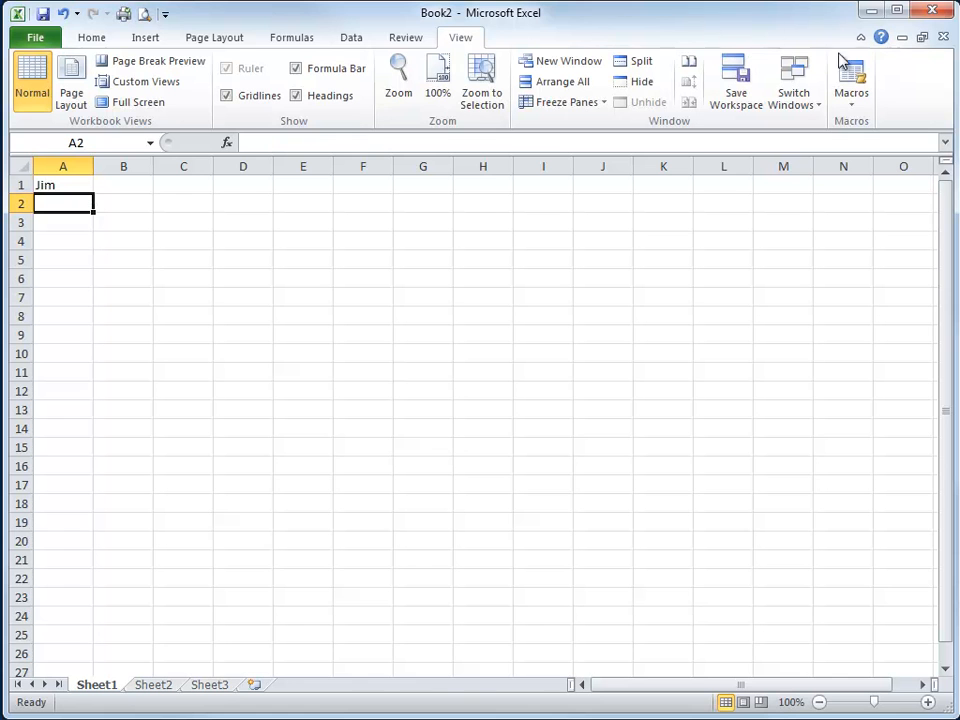
mouse_move(920, 36)
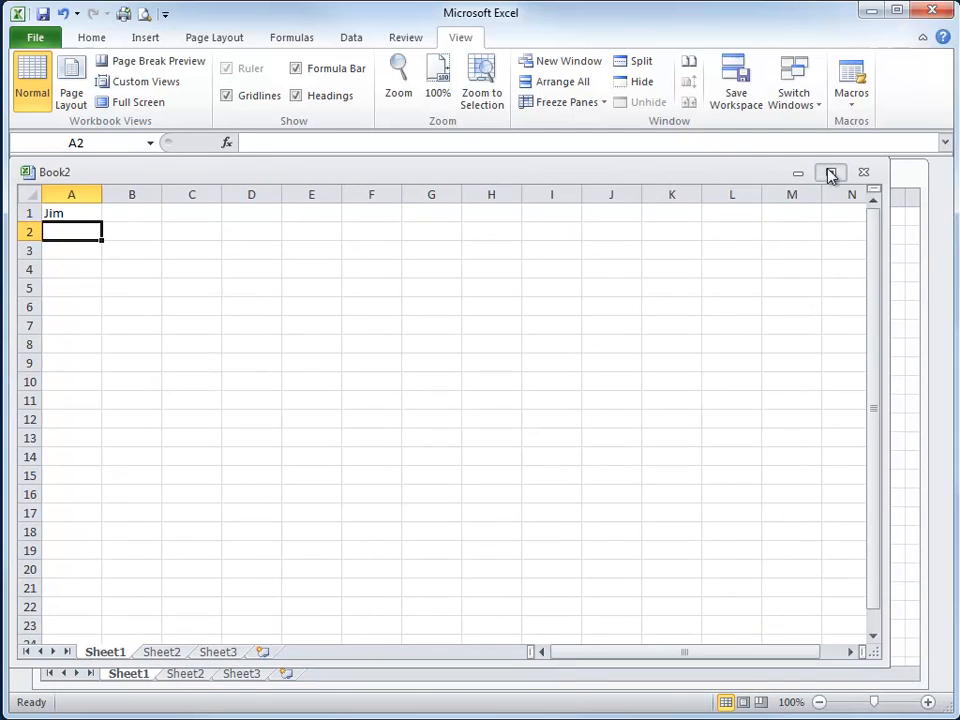
left_click(832, 172)
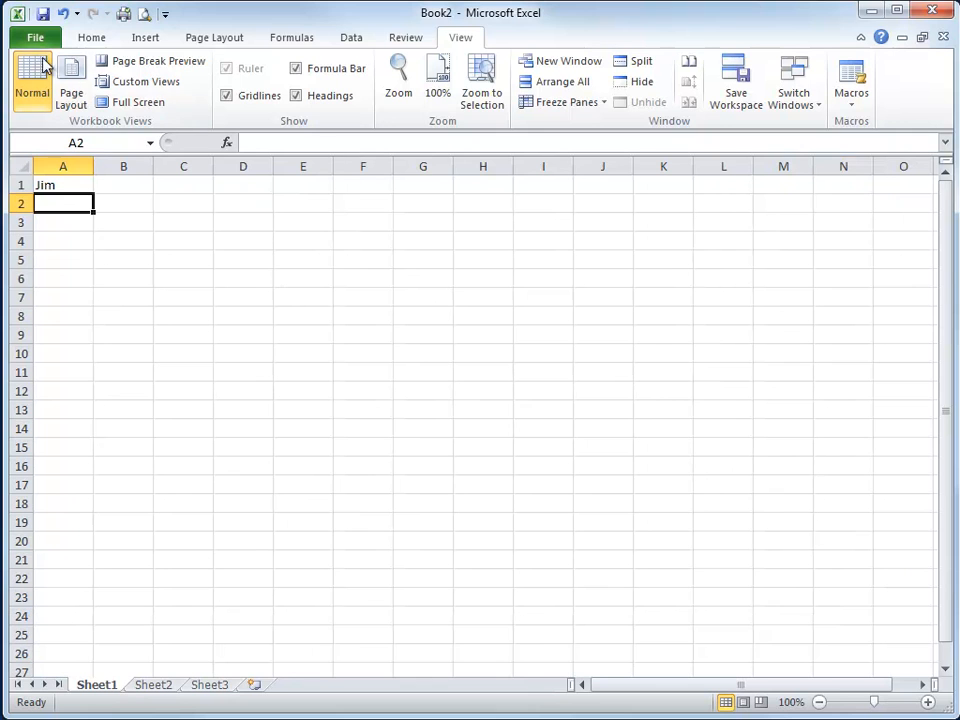
Step: Create Book3 with Ralph in A1 and Book4 with Carli in A1
left_click(36, 36)
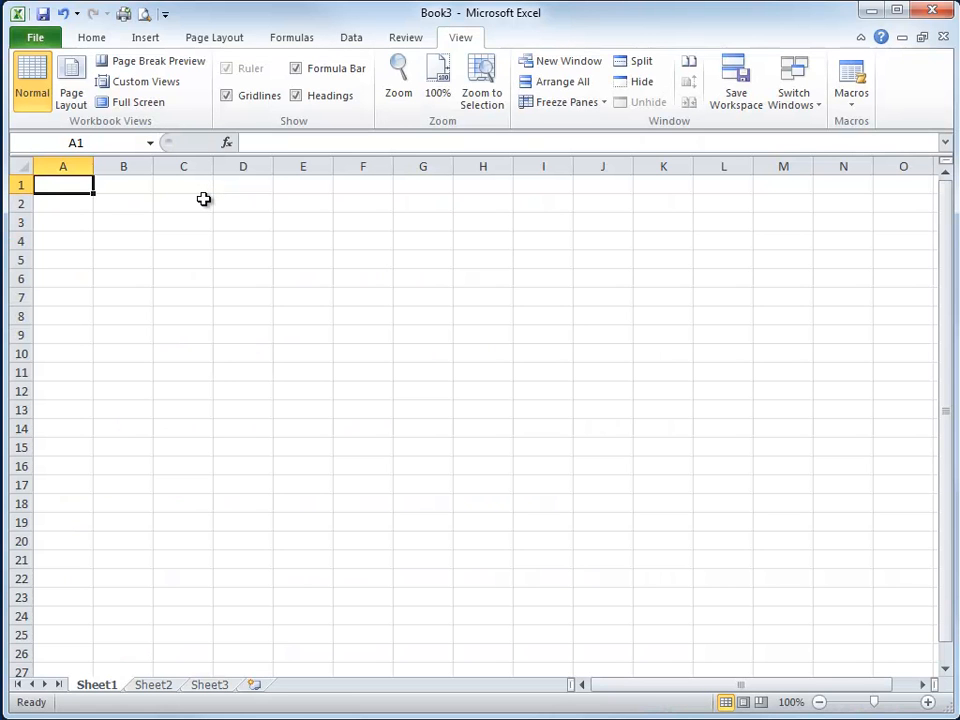
type("Ralph")
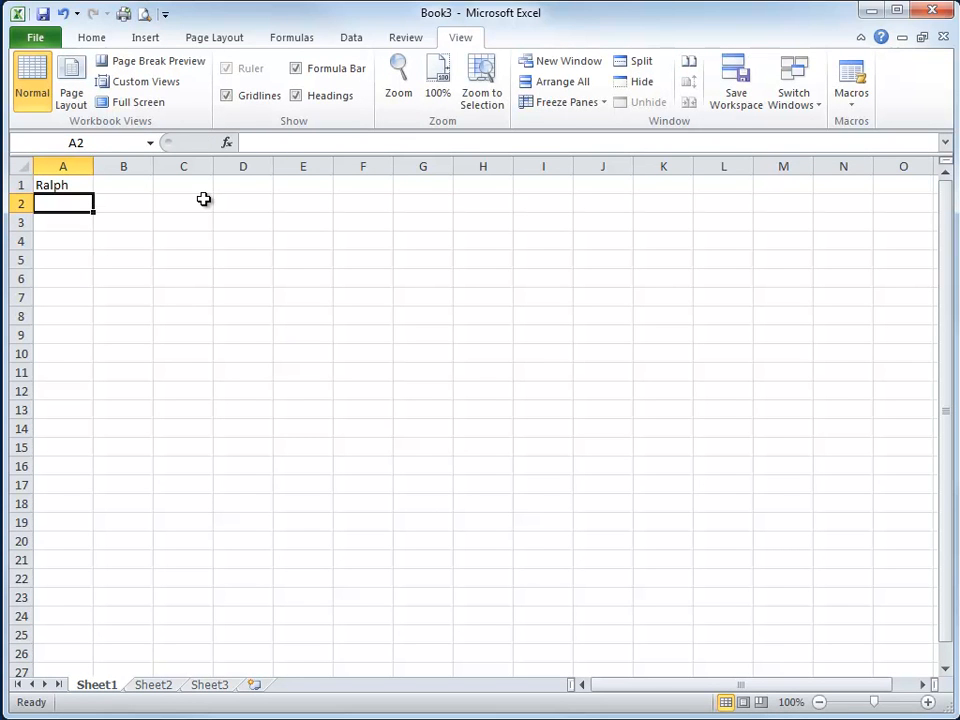
left_click(36, 36)
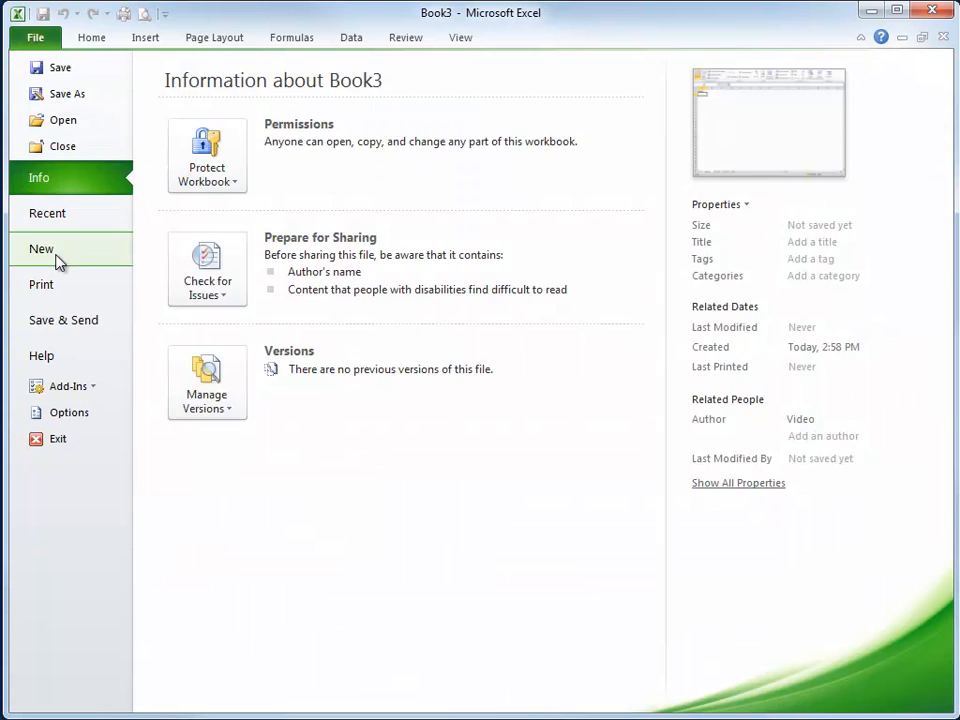
left_click(40, 248)
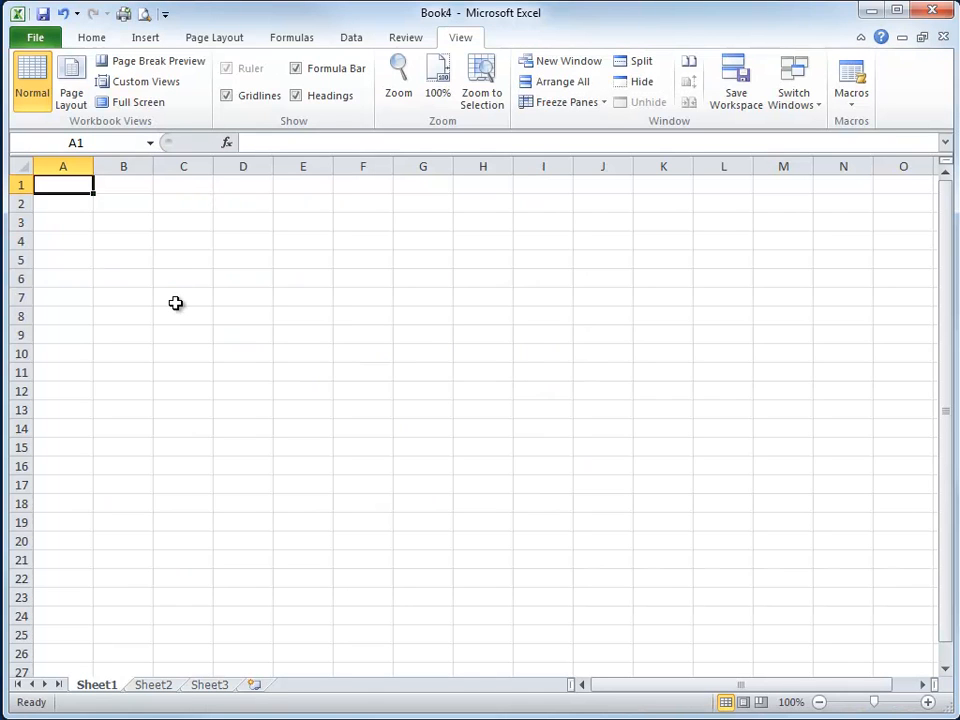
type("Carli")
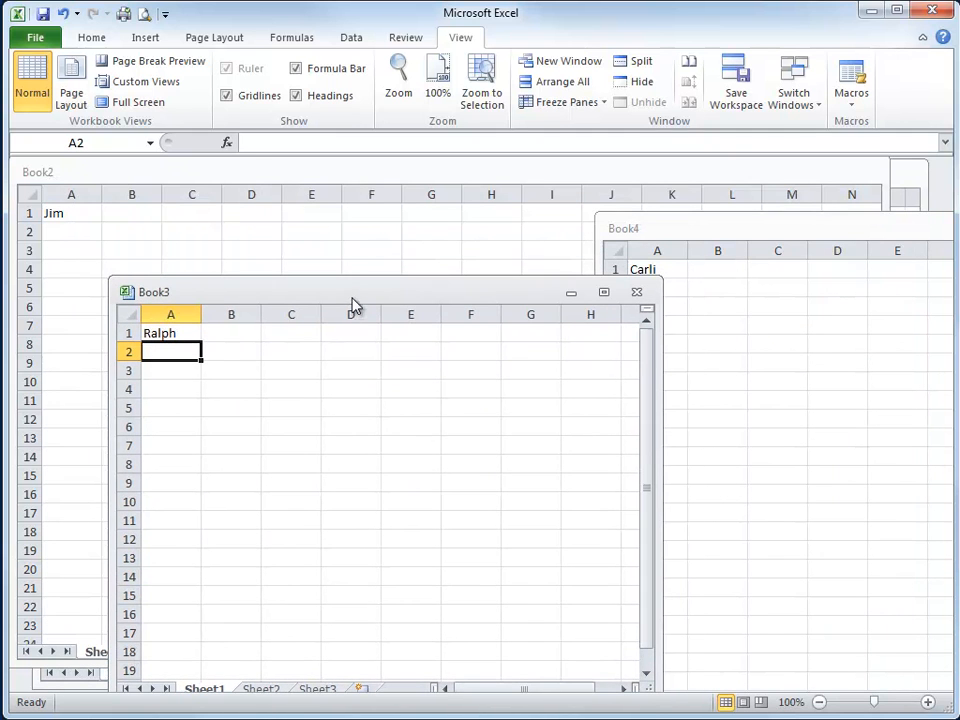
mouse_move(290, 182)
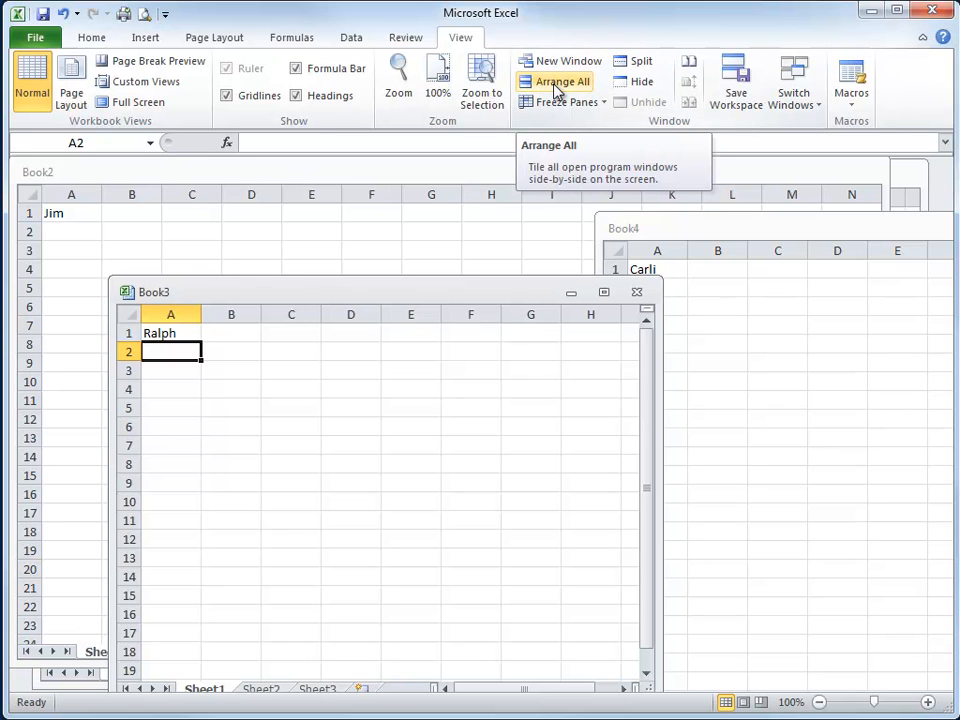
left_click(562, 80)
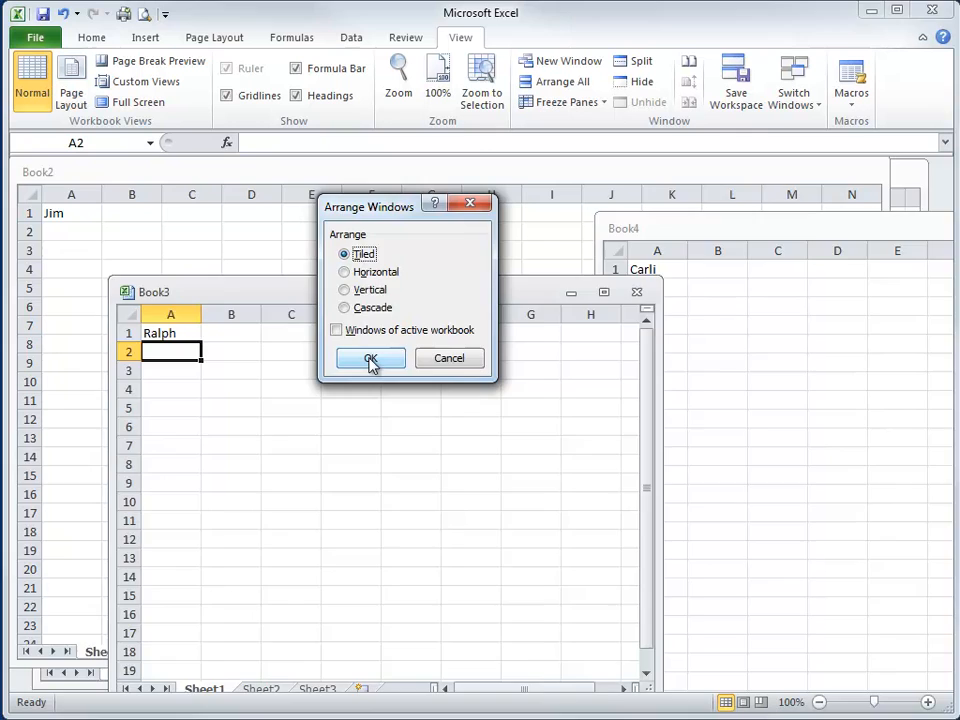
left_click(370, 358)
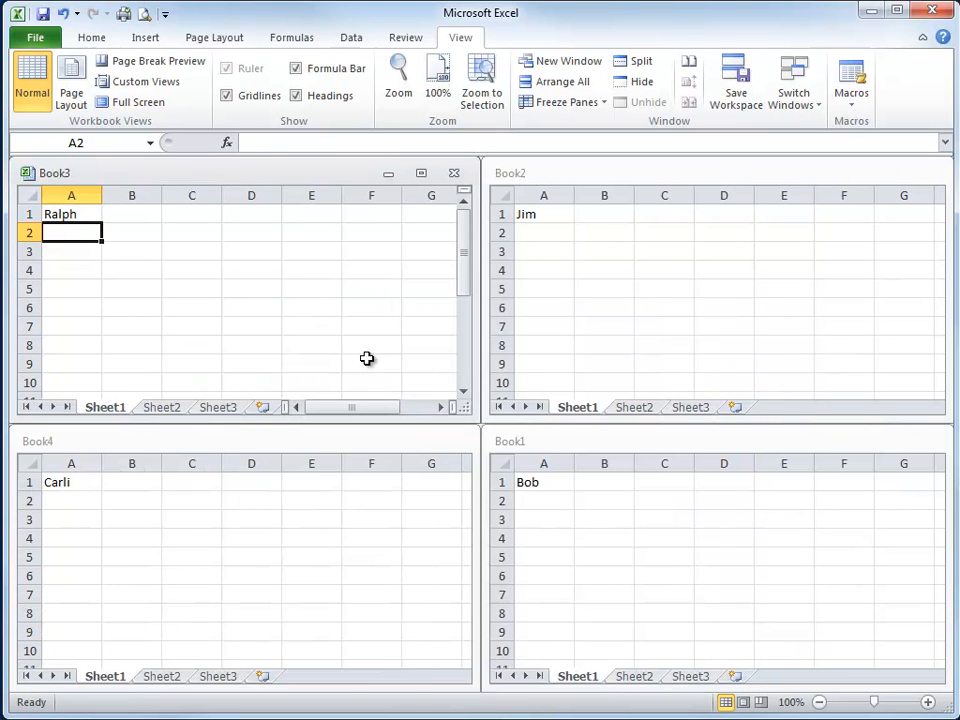
mouse_move(454, 284)
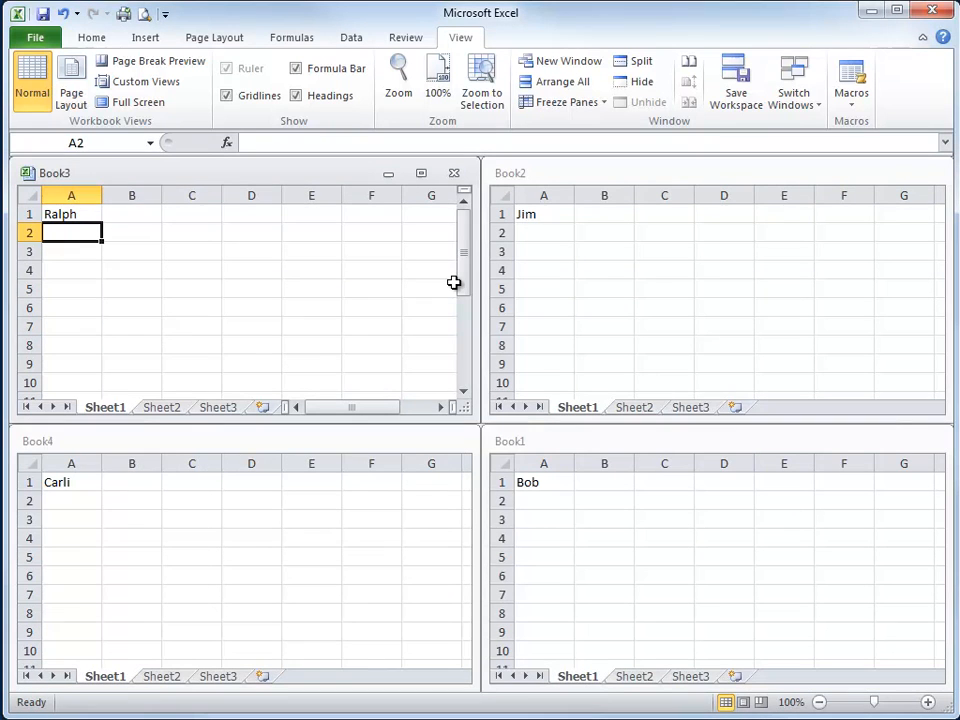
Step: Arrange all four workbook windows in the Horizontal layout, stacked one above another
left_click(556, 80)
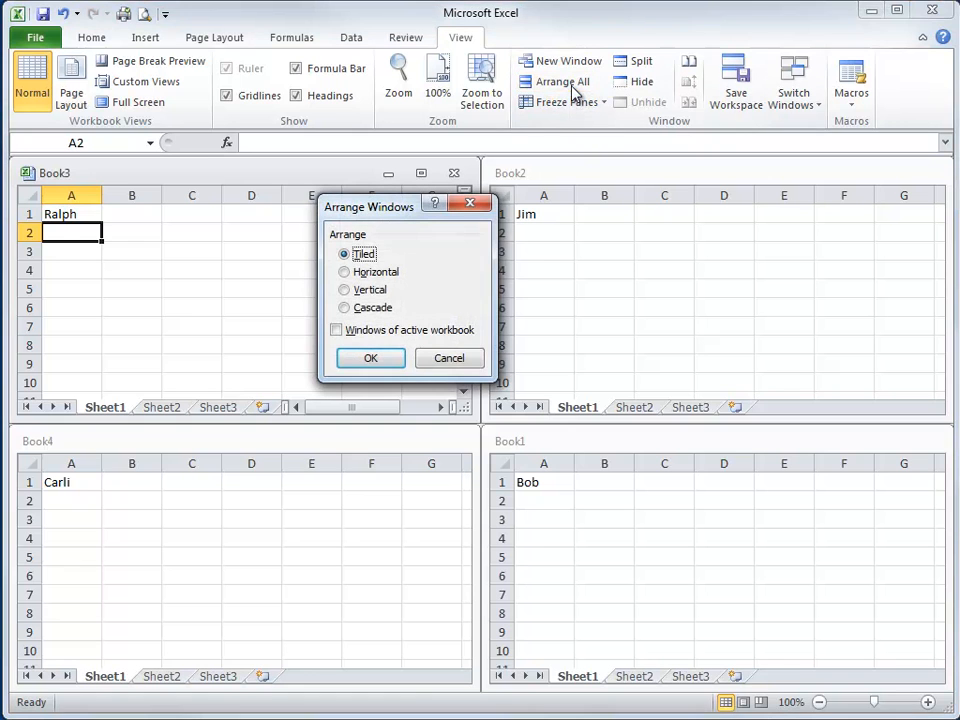
left_click(344, 272)
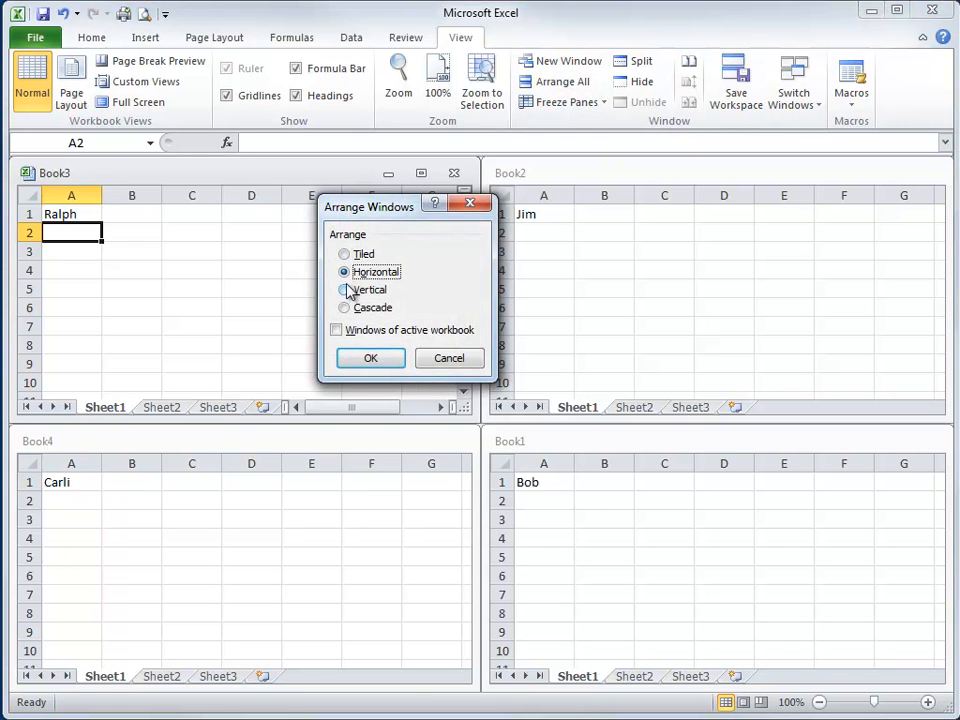
left_click(370, 358)
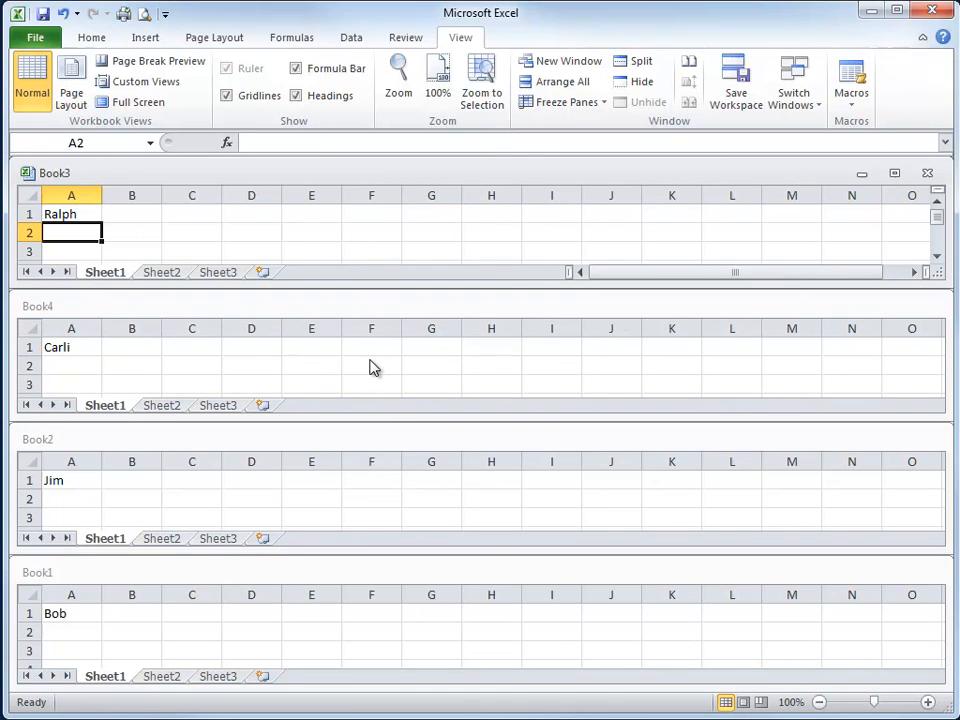
mouse_move(394, 352)
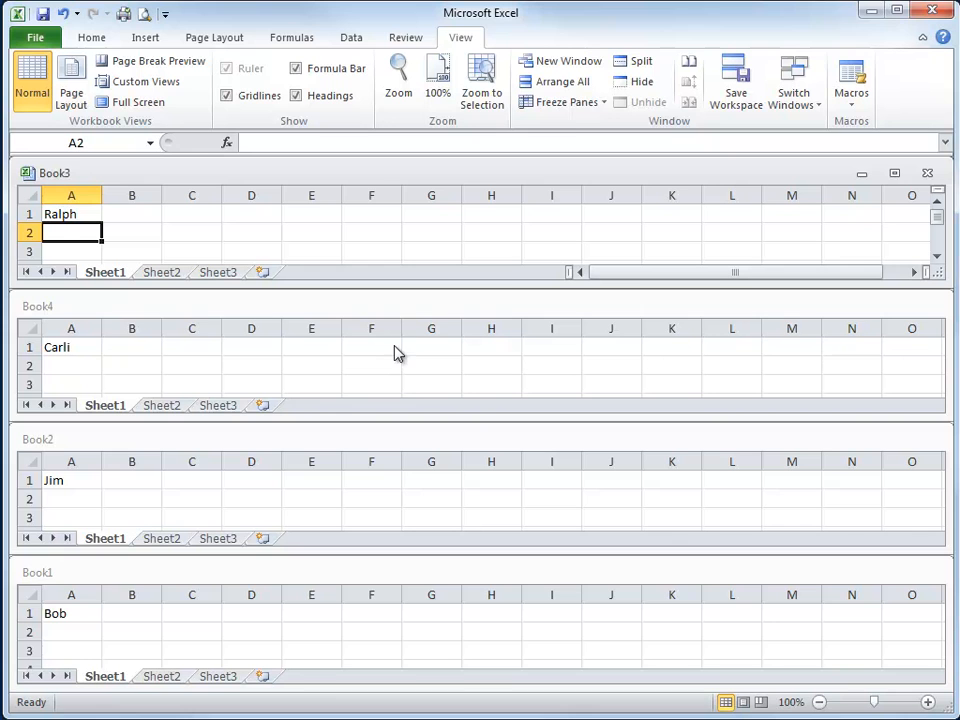
Step: Arrange all four workbooks in the Vertical layout as side-by-side columns
left_click(556, 82)
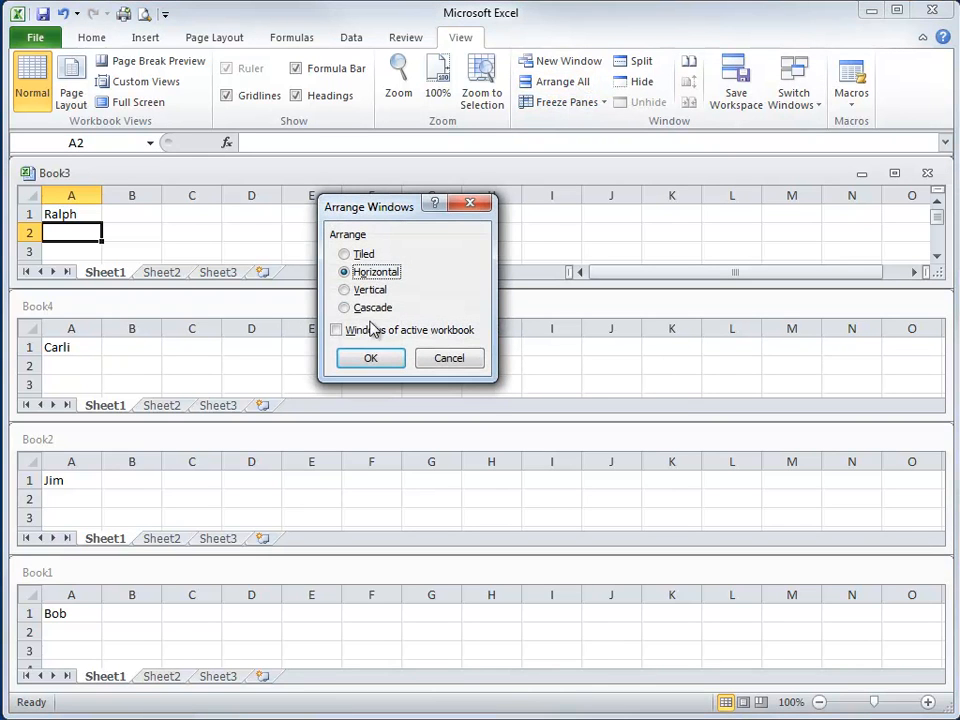
left_click(346, 288)
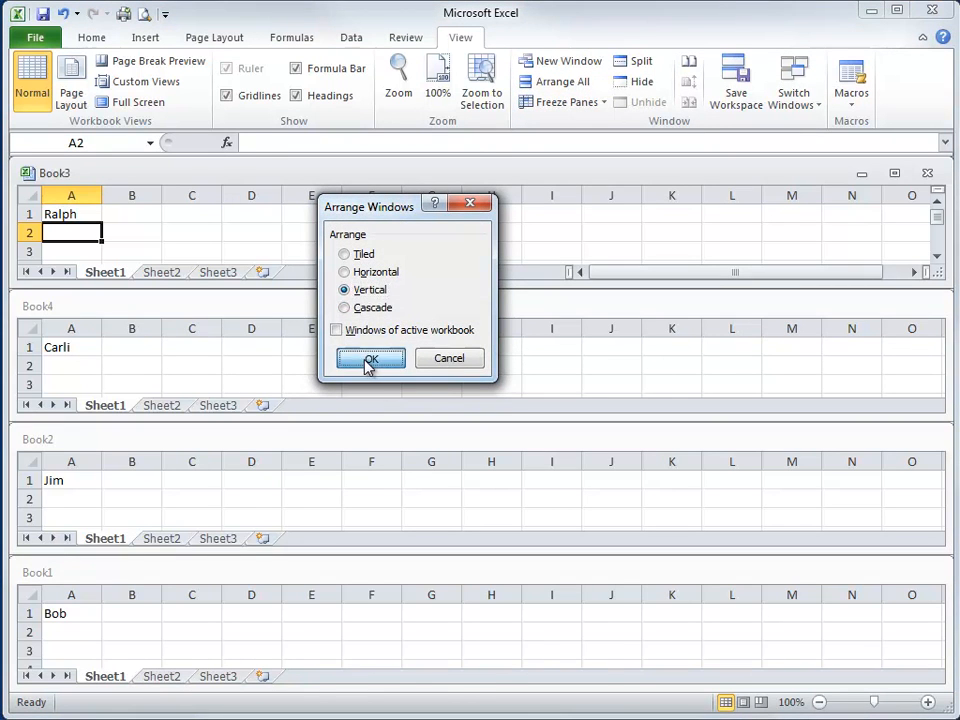
left_click(370, 358)
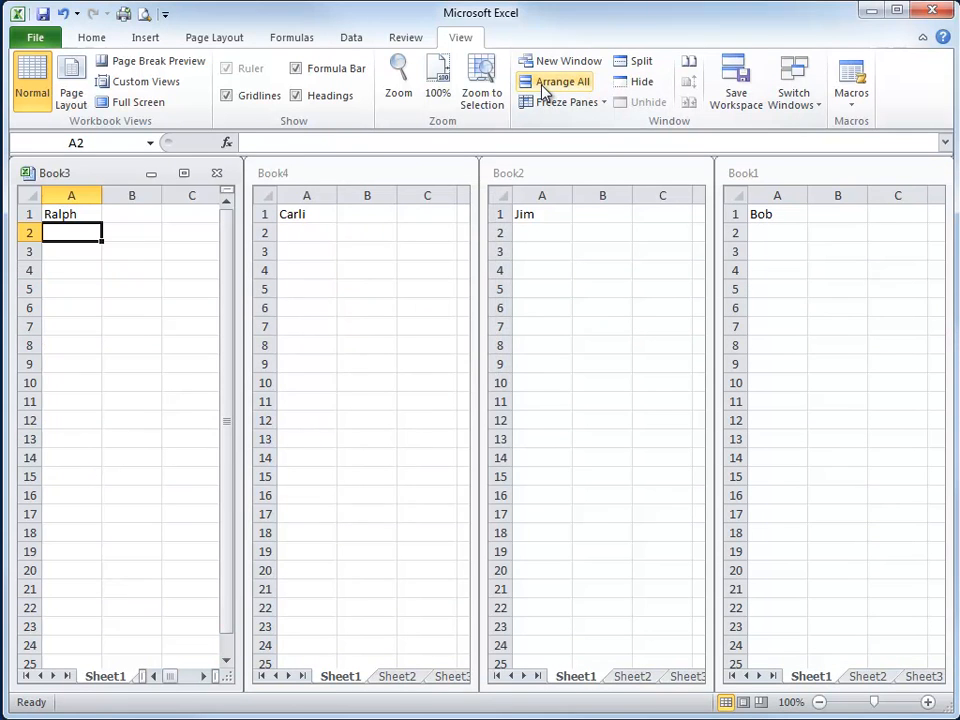
Step: Arrange the workbooks as Cascade overlapping windows, then back to Vertical columns
left_click(556, 80)
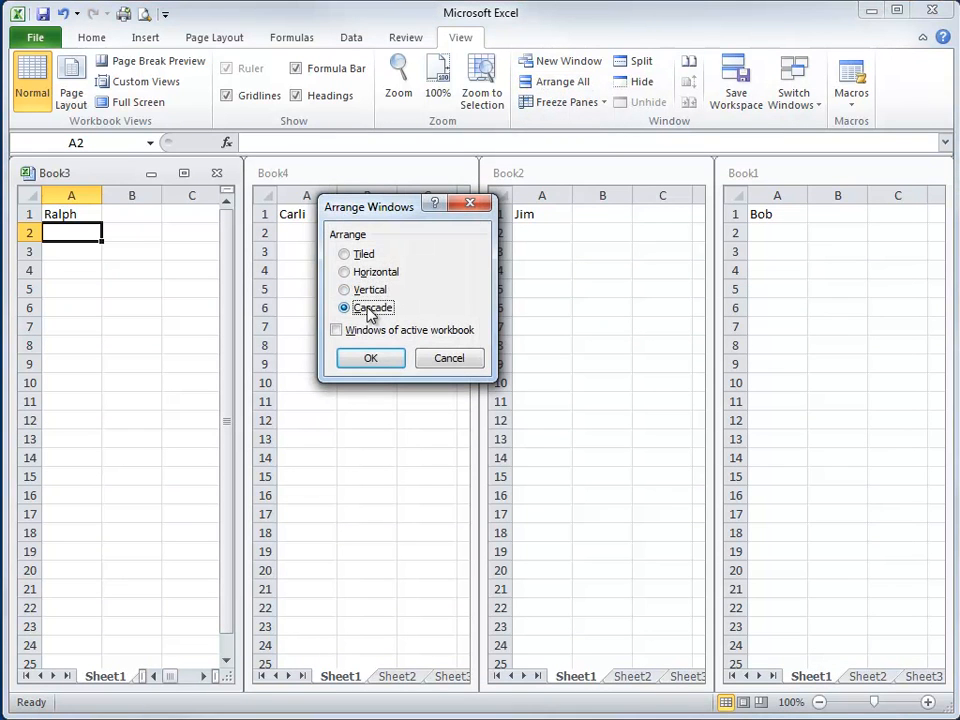
left_click(370, 358)
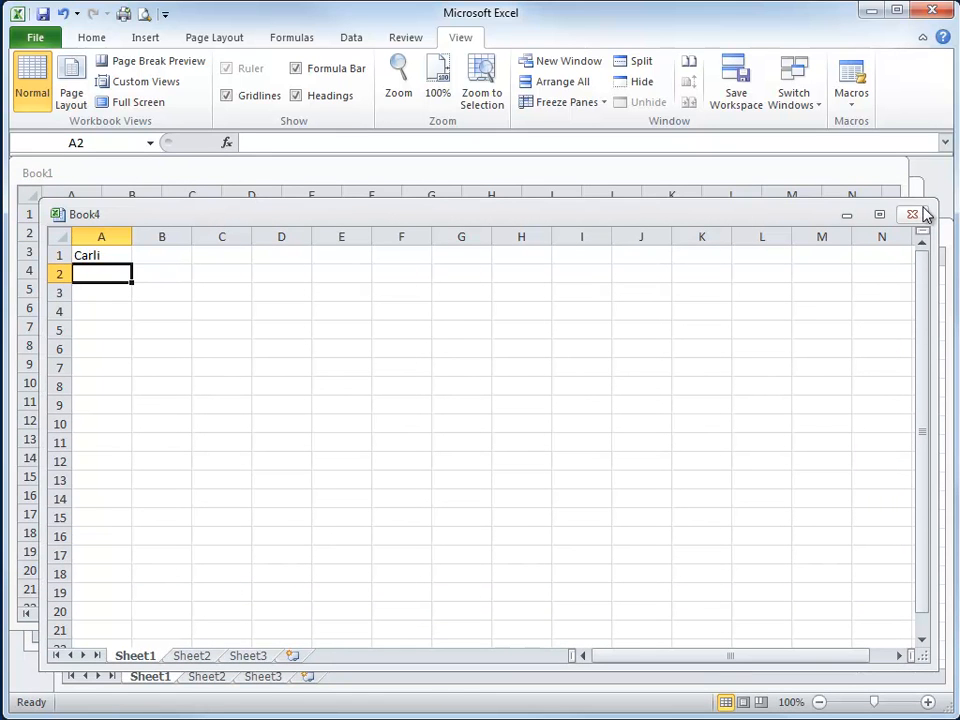
mouse_move(562, 80)
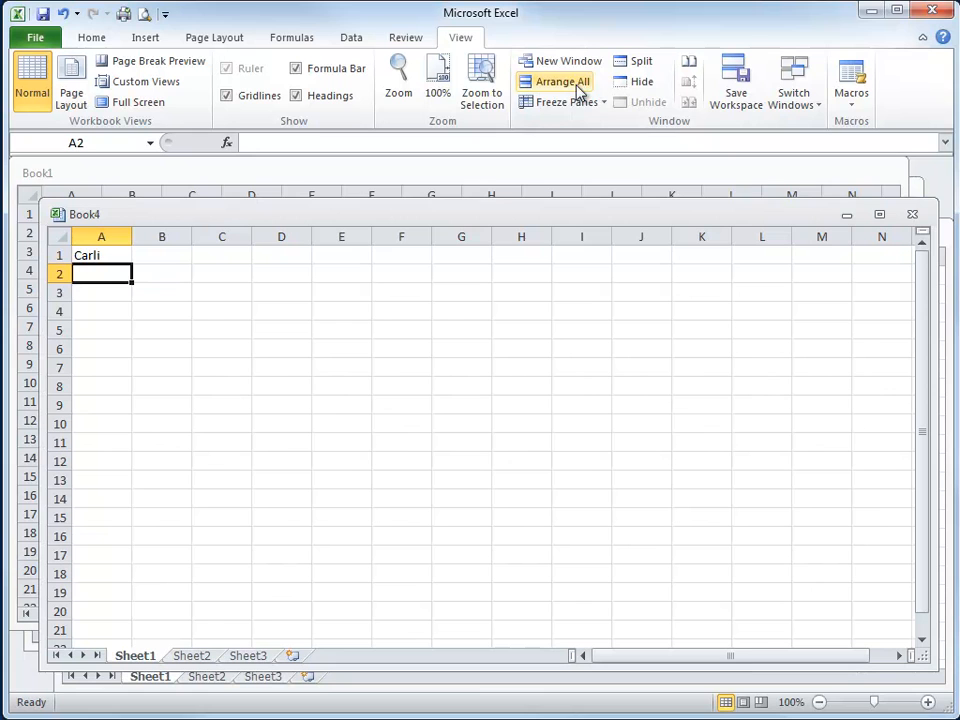
left_click(562, 80)
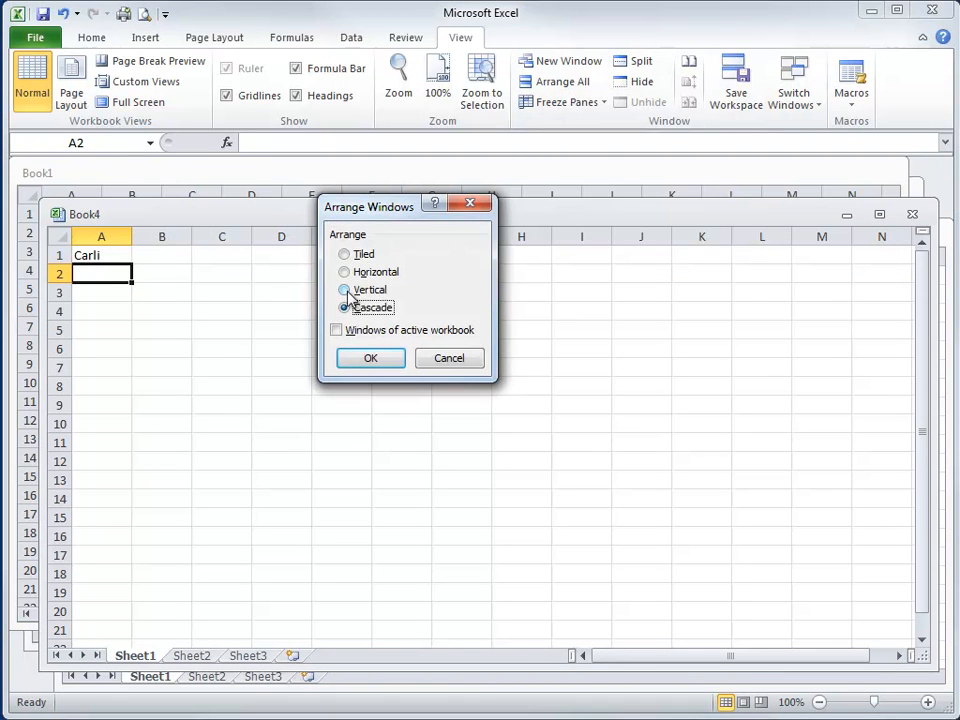
left_click(370, 358)
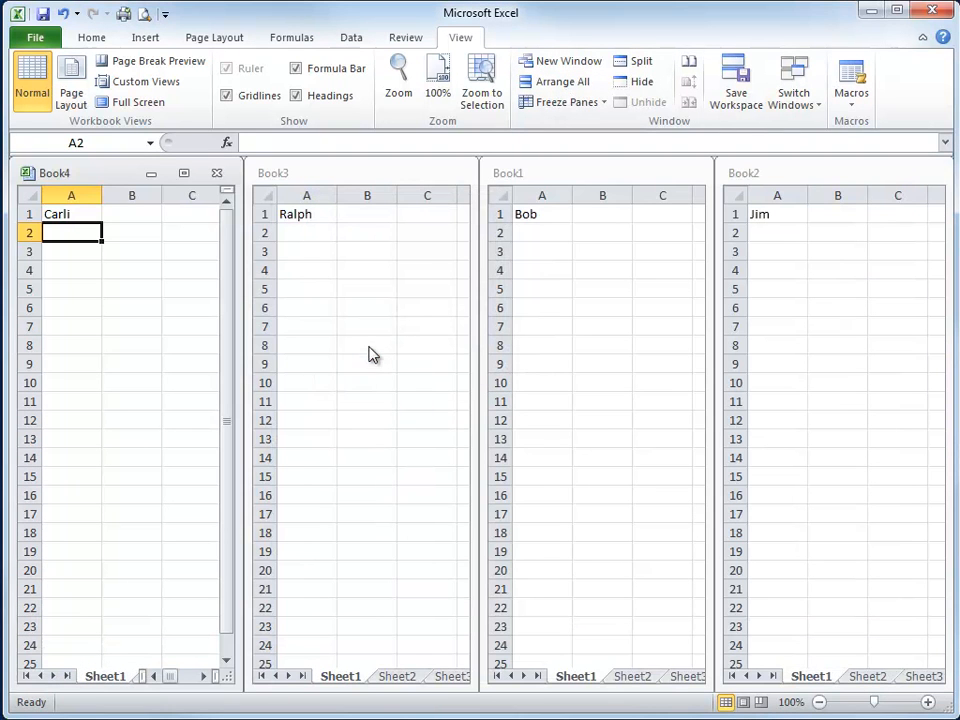
Step: Arrange the four workbooks Tiled in quarters
left_click(556, 80)
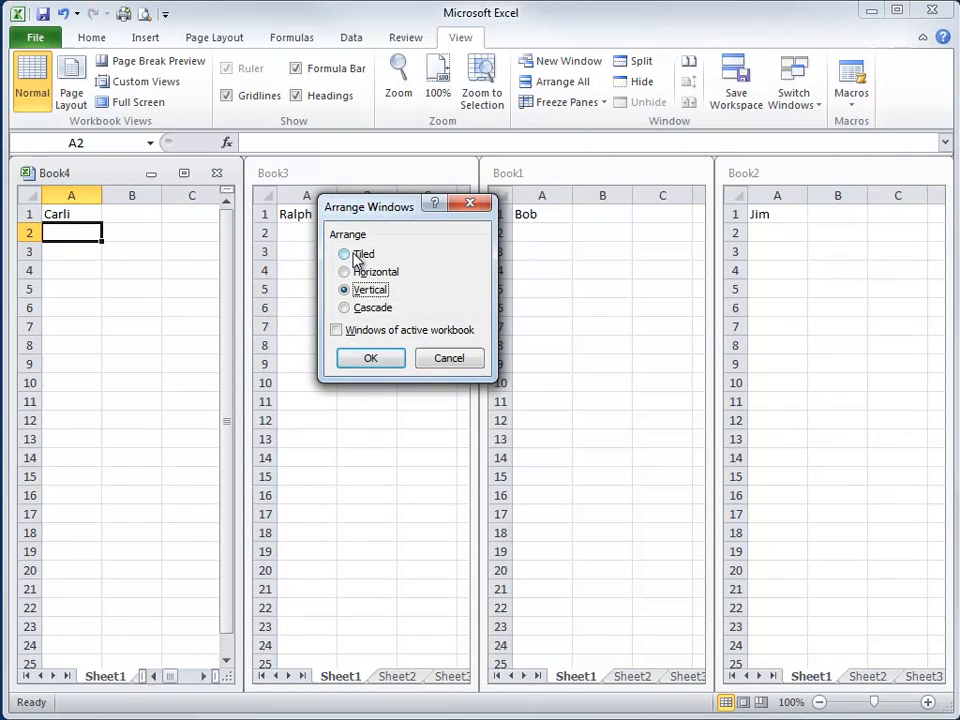
left_click(370, 358)
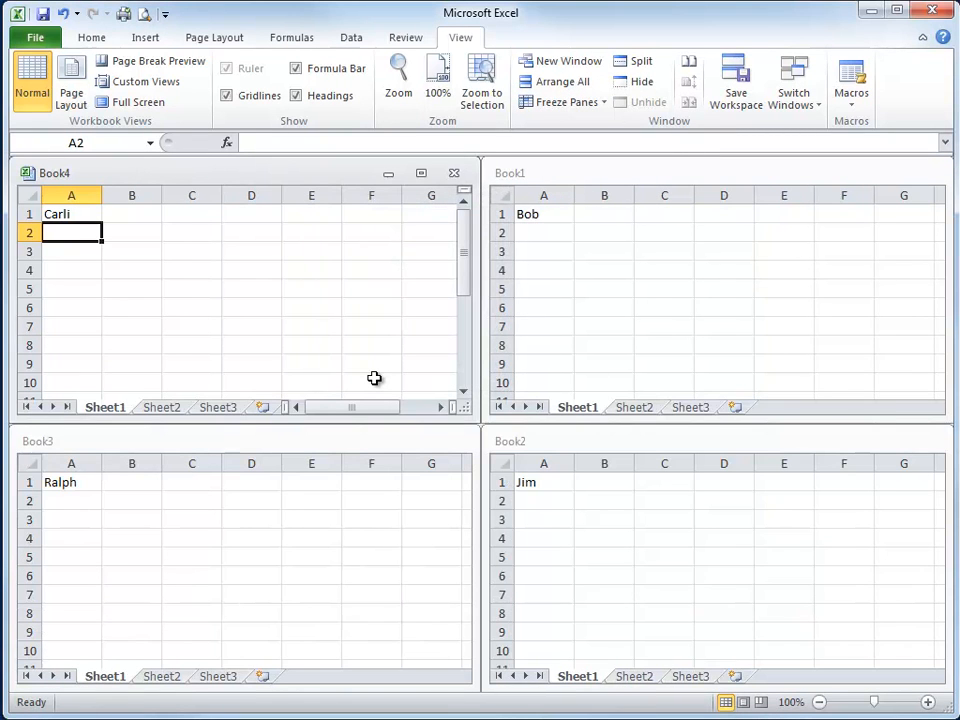